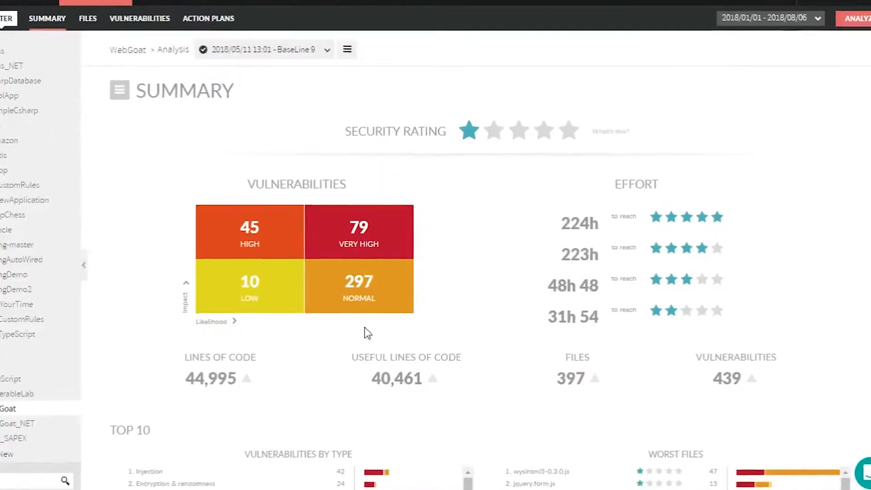
# Step: Start a new analysis of WebGoat to reveal the analysis options, including the Local Analyzer download
pyautogui.click(857, 19)
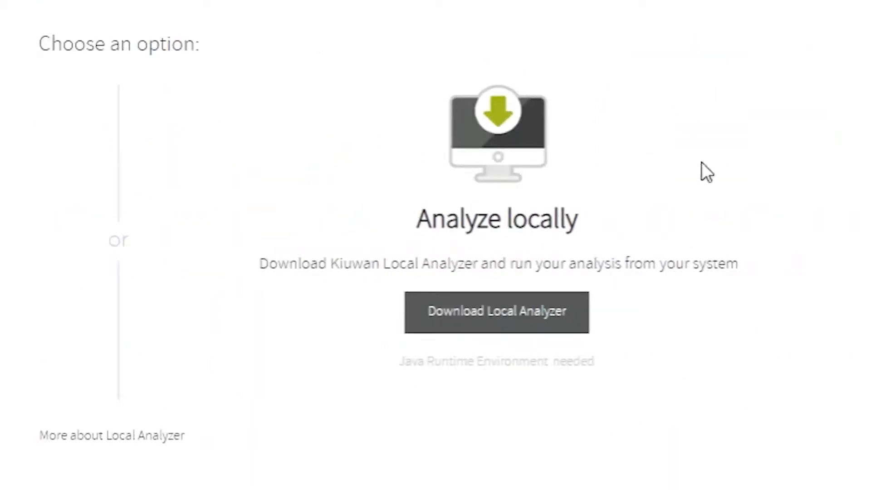
# Step: Choose WebGoat as the application and confirm the discovered languages with XML excluded
pyautogui.click(496, 311)
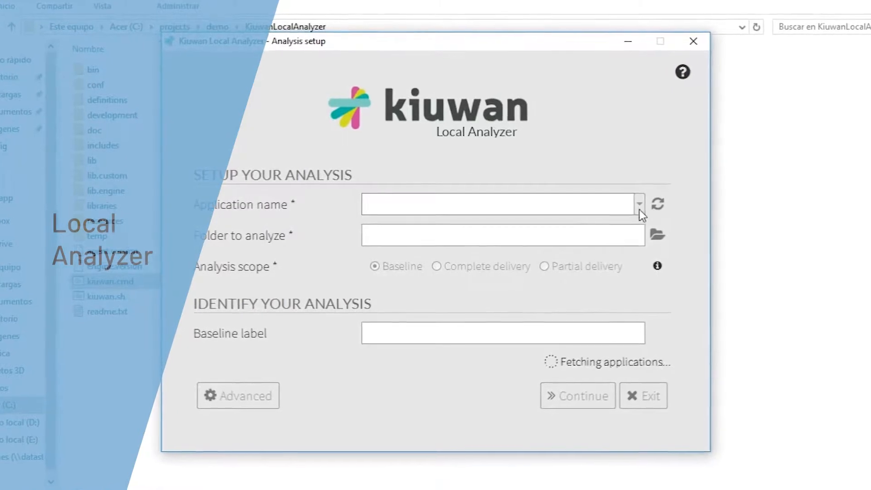
pyautogui.write('Catan')
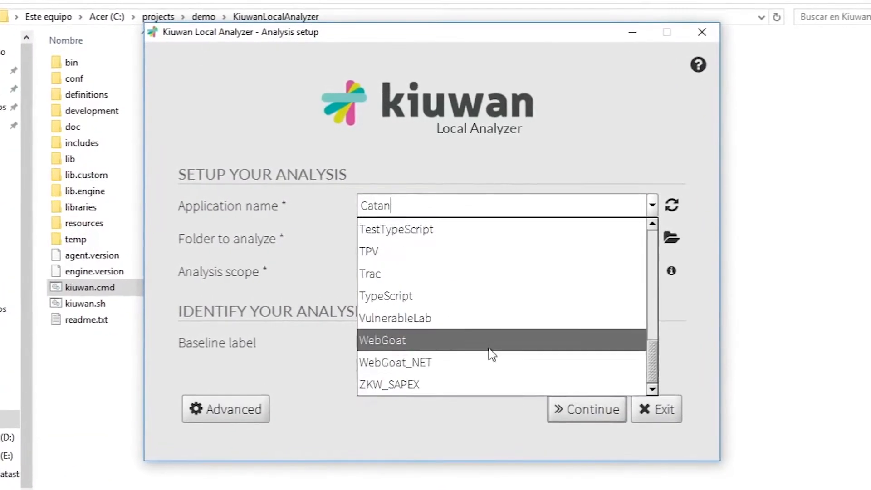
pyautogui.click(382, 340)
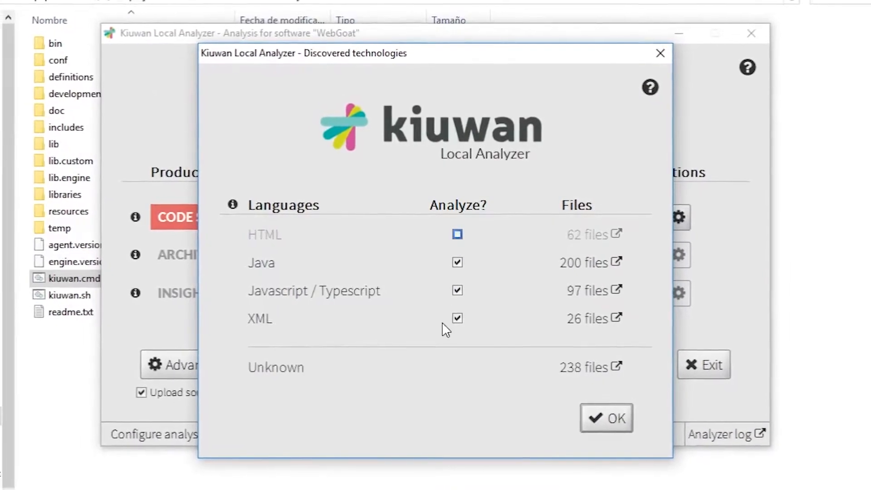
pyautogui.click(456, 317)
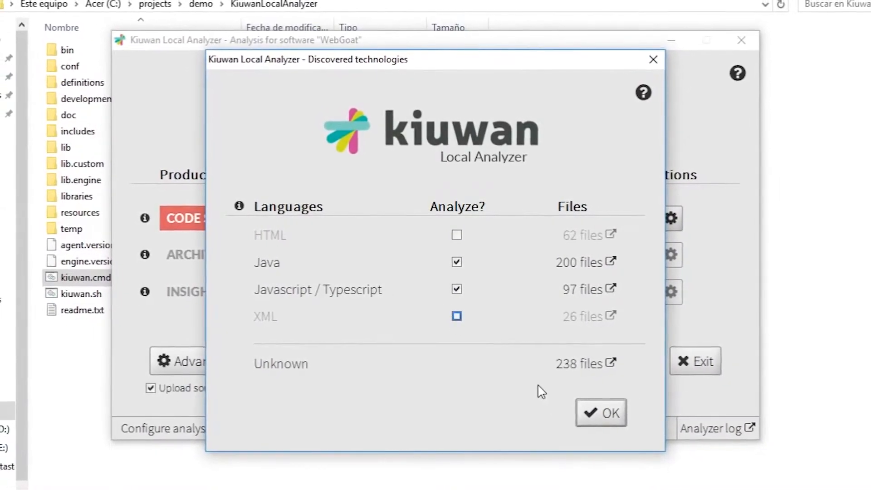
pyautogui.click(600, 413)
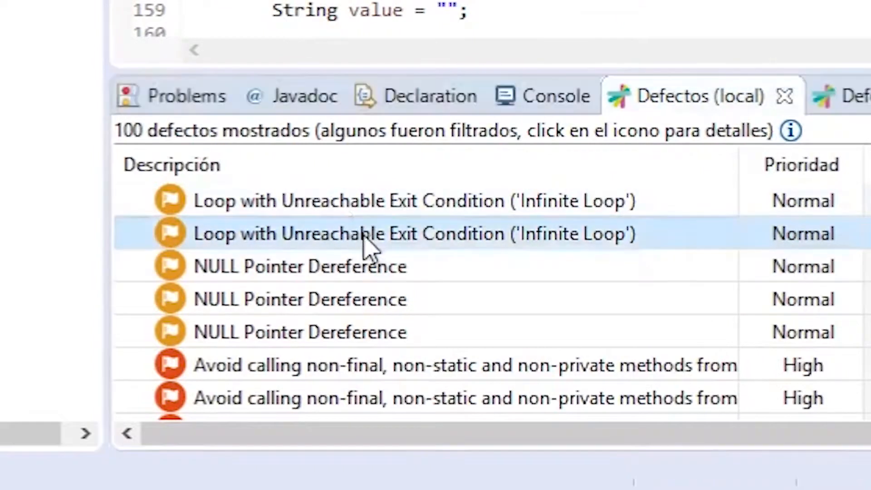
# Step: Open the 'Loop with Unreachable Exit Condition' defect from the local defects view in code
pyautogui.doubleClick(366, 233)
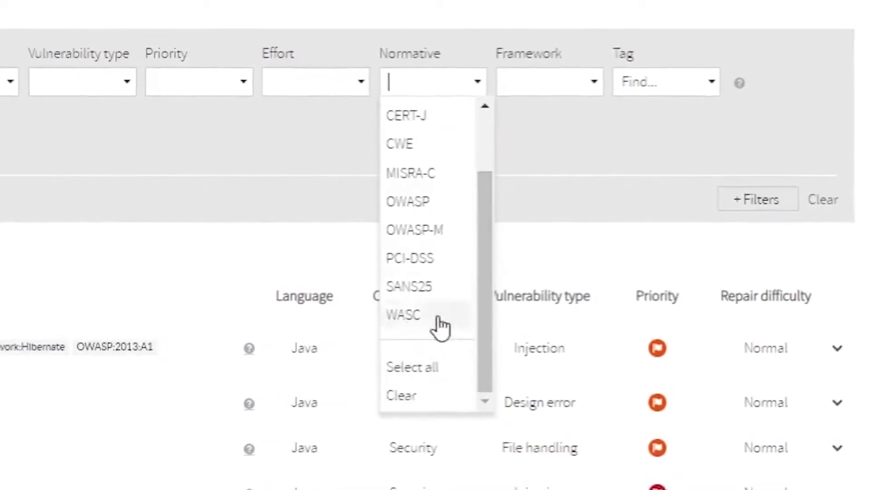
# Step: Filter the rule list to the WASC normative and bring the Indicator Weights by Language chart into view
pyautogui.click(409, 258)
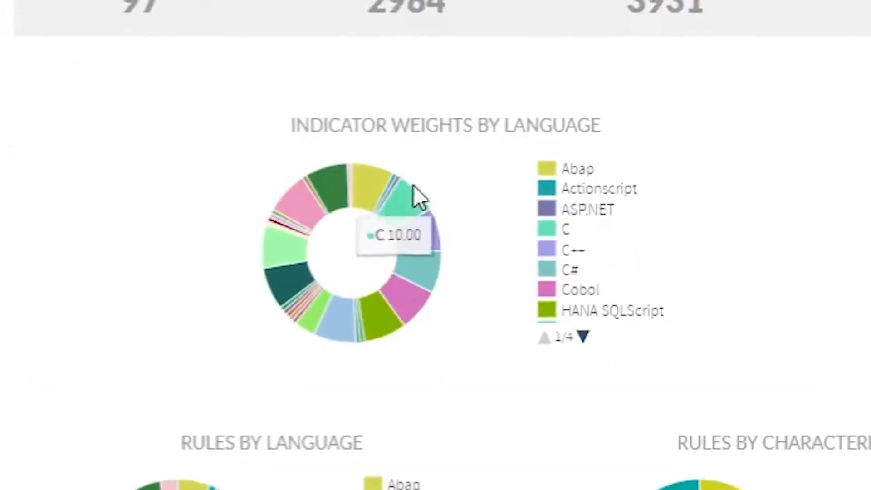
pyautogui.scroll(-3)
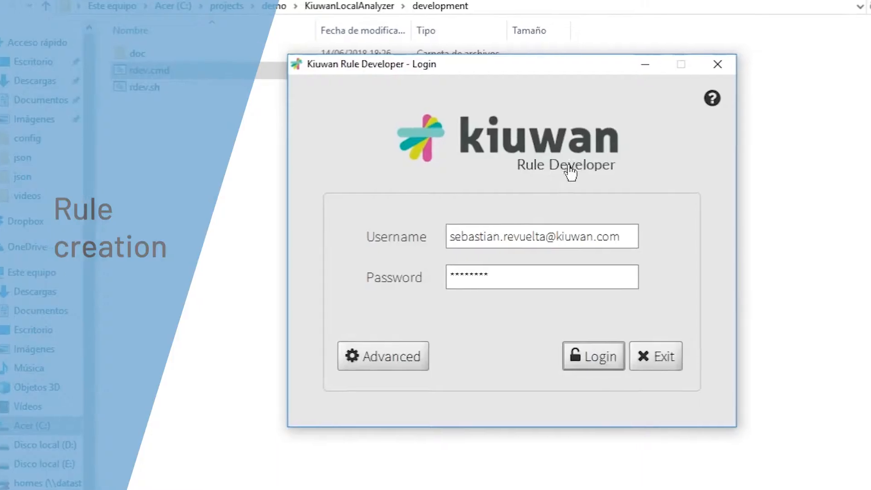
# Step: Sign in to Rule Developer with the entered credentials so permissions are checked
pyautogui.click(592, 355)
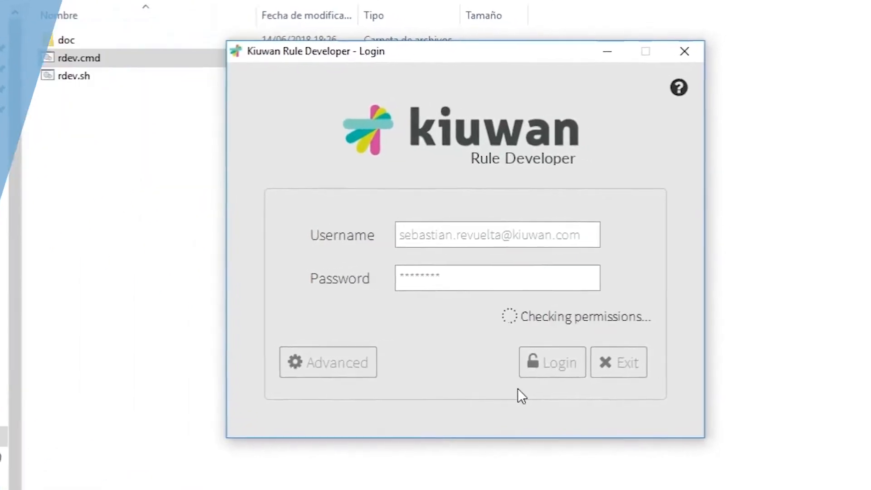
pyautogui.click(550, 362)
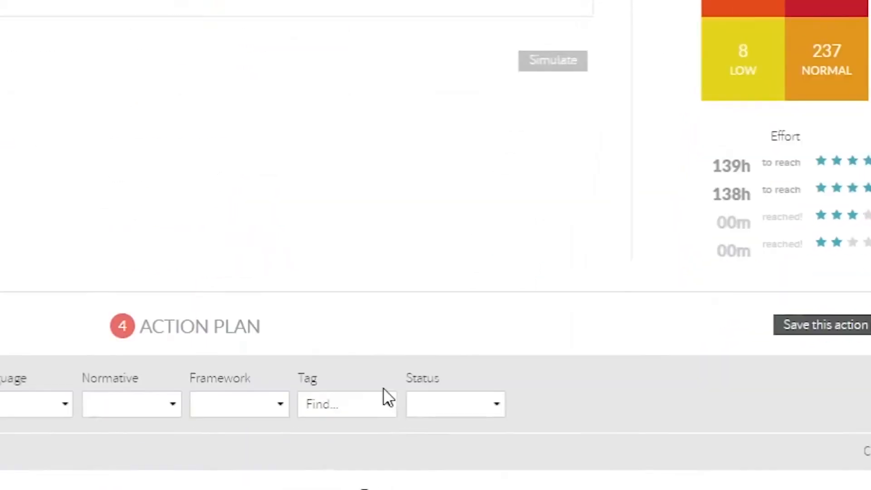
# Step: Bring the Action Plan's priority-sorted rule table into view and select a high-priority rule
pyautogui.scroll(-3)
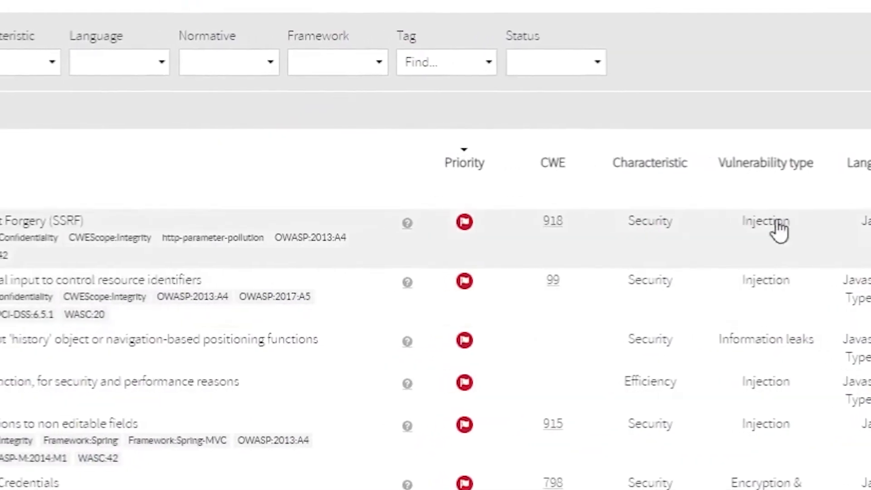
pyautogui.hscroll(-3)
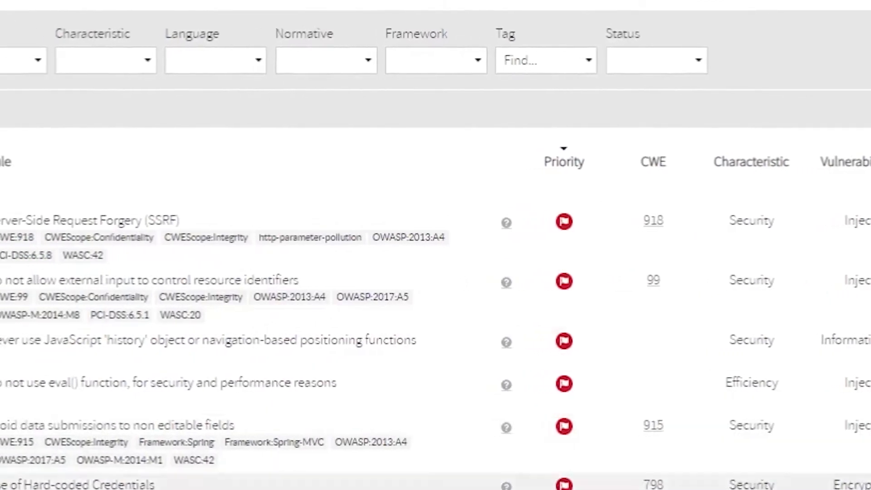
pyautogui.click(321, 32)
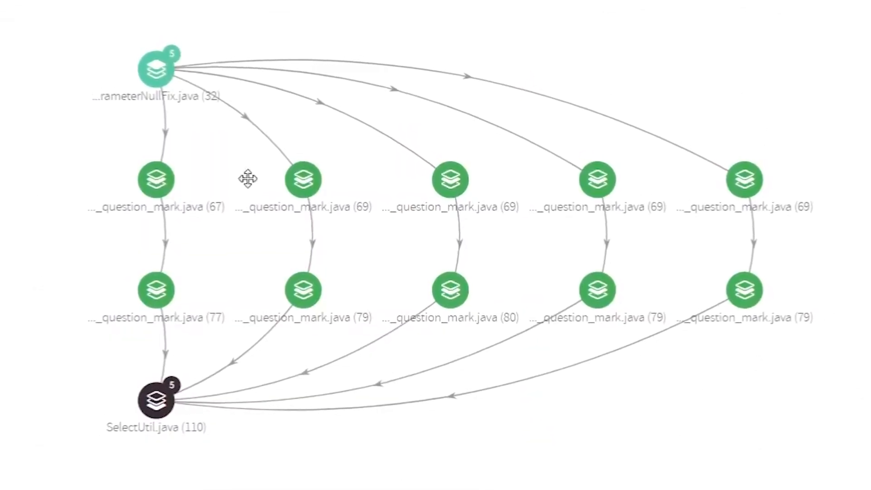
# Step: Show the Propagation Paths graph for a vulnerability, then for another one in network.jsp
pyautogui.click(156, 180)
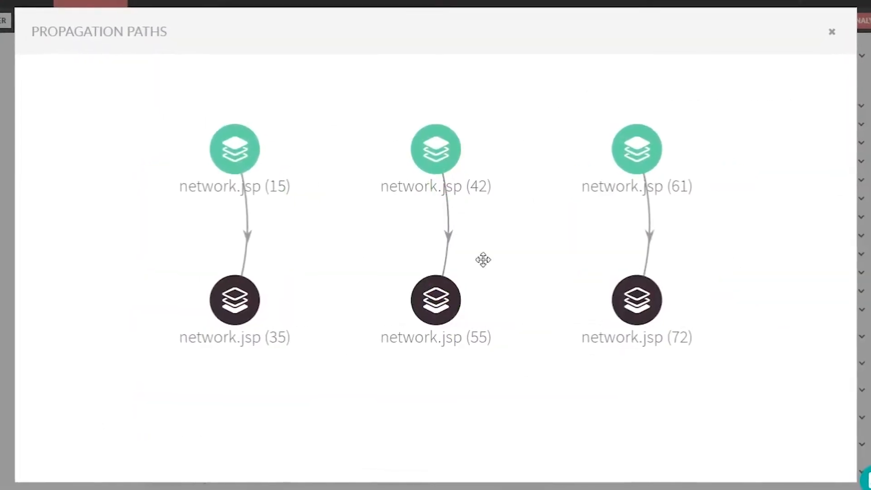
pyautogui.click(832, 31)
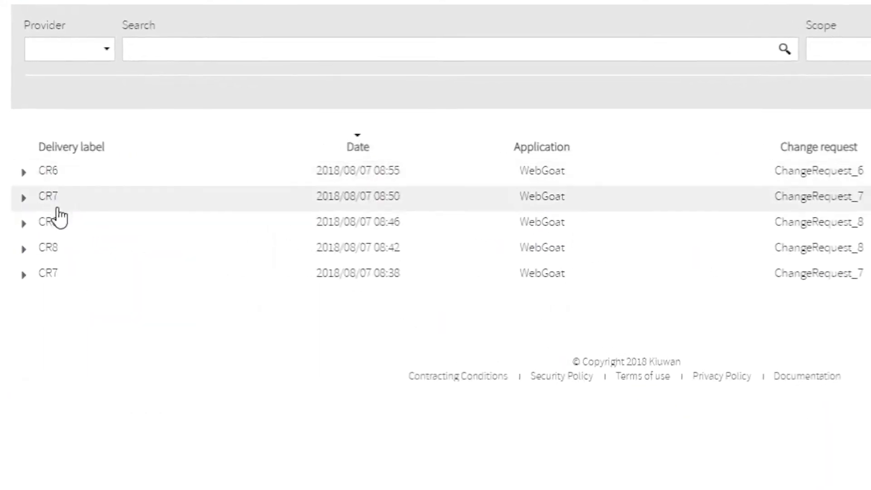
# Step: Promote the CR6 delivery to a baseline labelled 'new Bas'
pyautogui.click(24, 170)
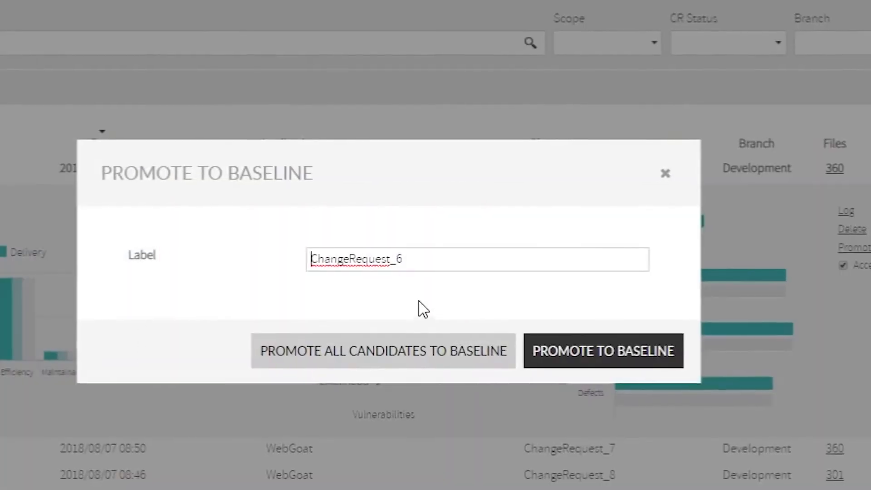
pyautogui.write('new')
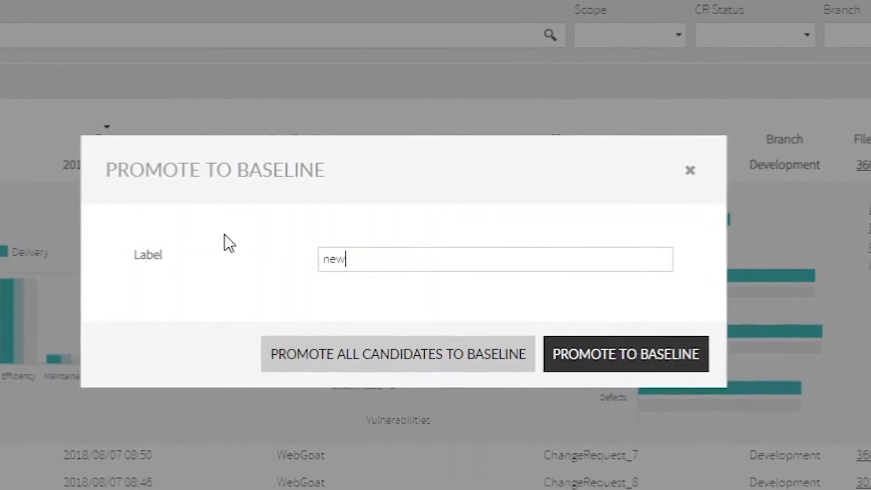
pyautogui.write('Bas')
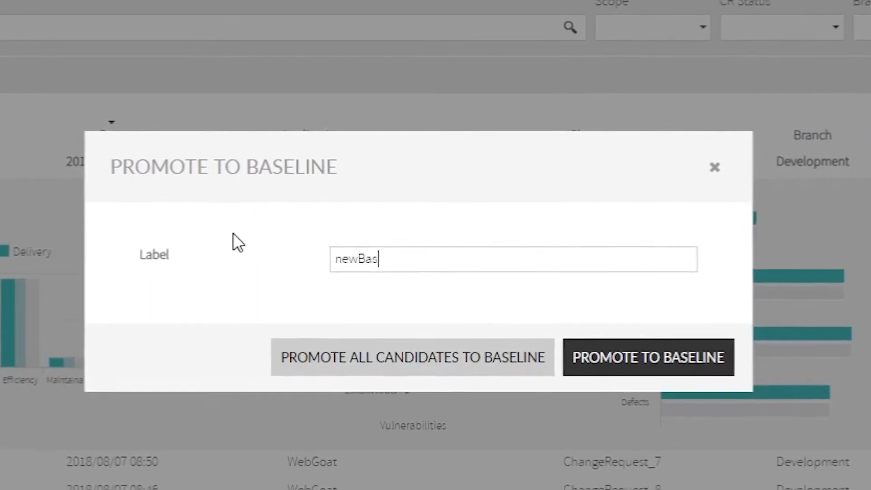
pyautogui.click(648, 357)
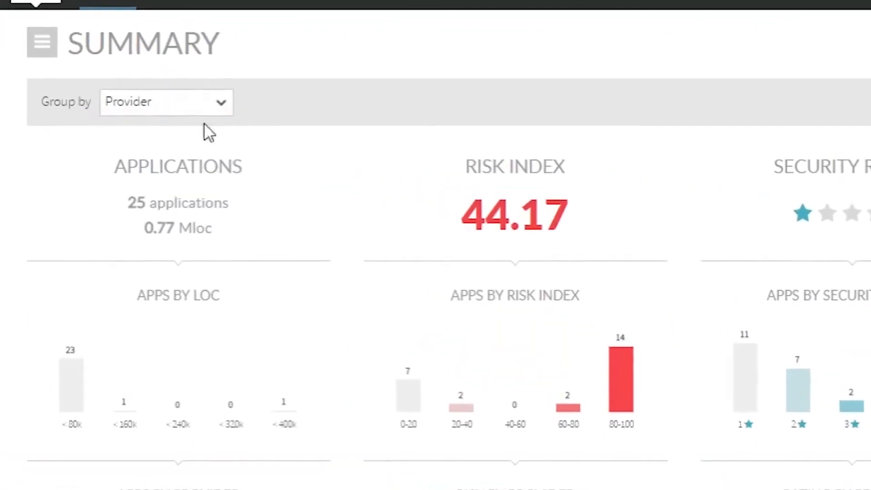
# Step: Show the Group by options on the portfolio summary of all applications
pyautogui.click(165, 102)
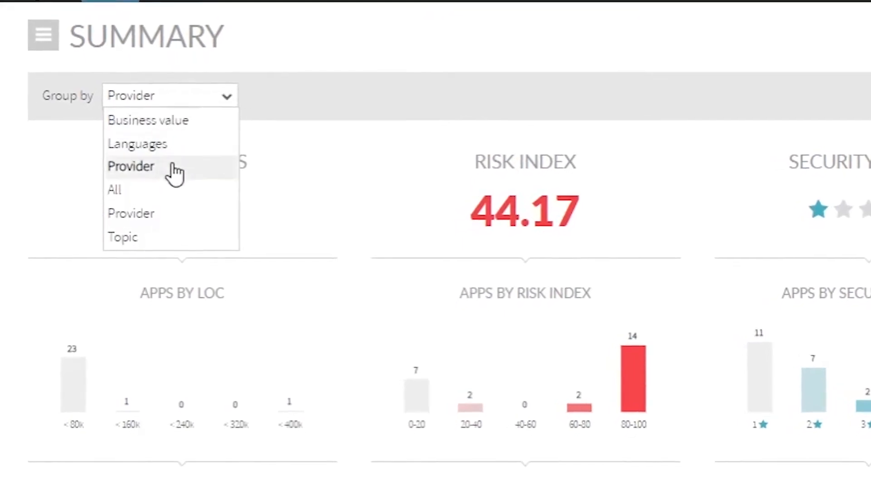